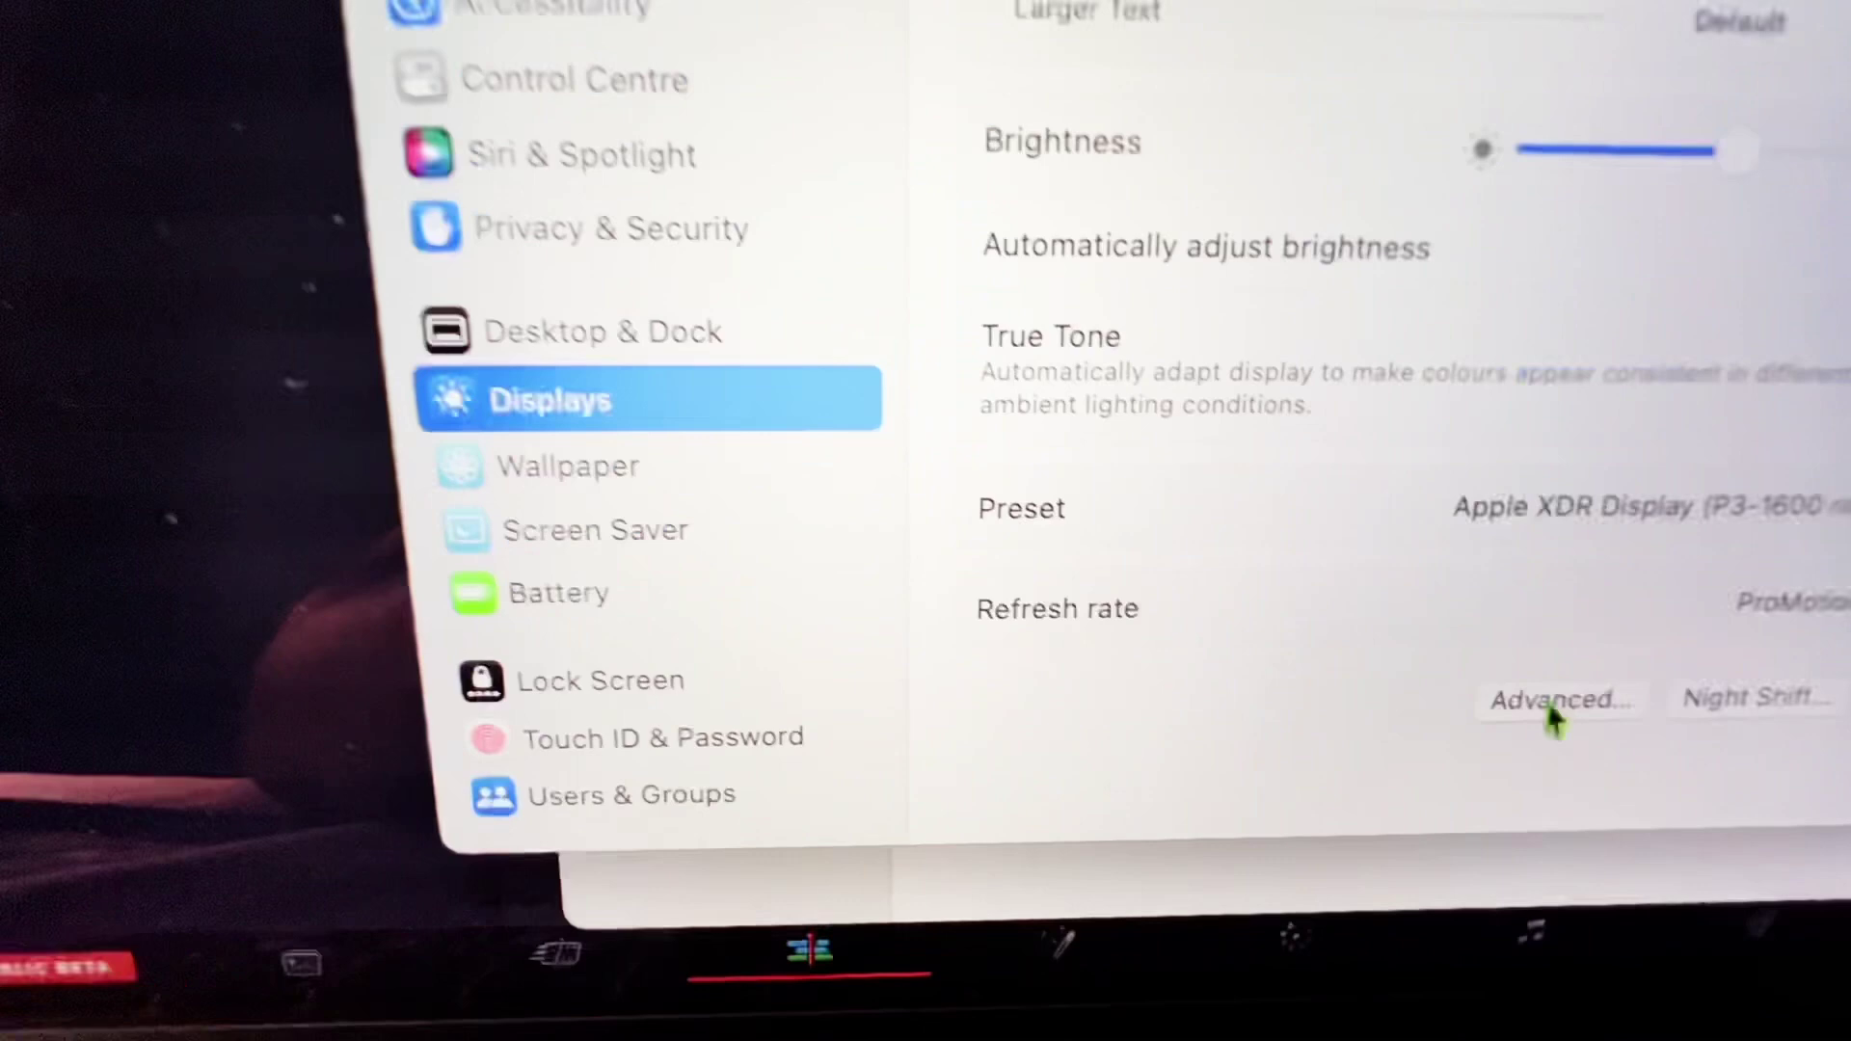
Reveal the Displays Advanced sheet with Link to Mac or iPad pointer and keyboard options
left_click(1556, 698)
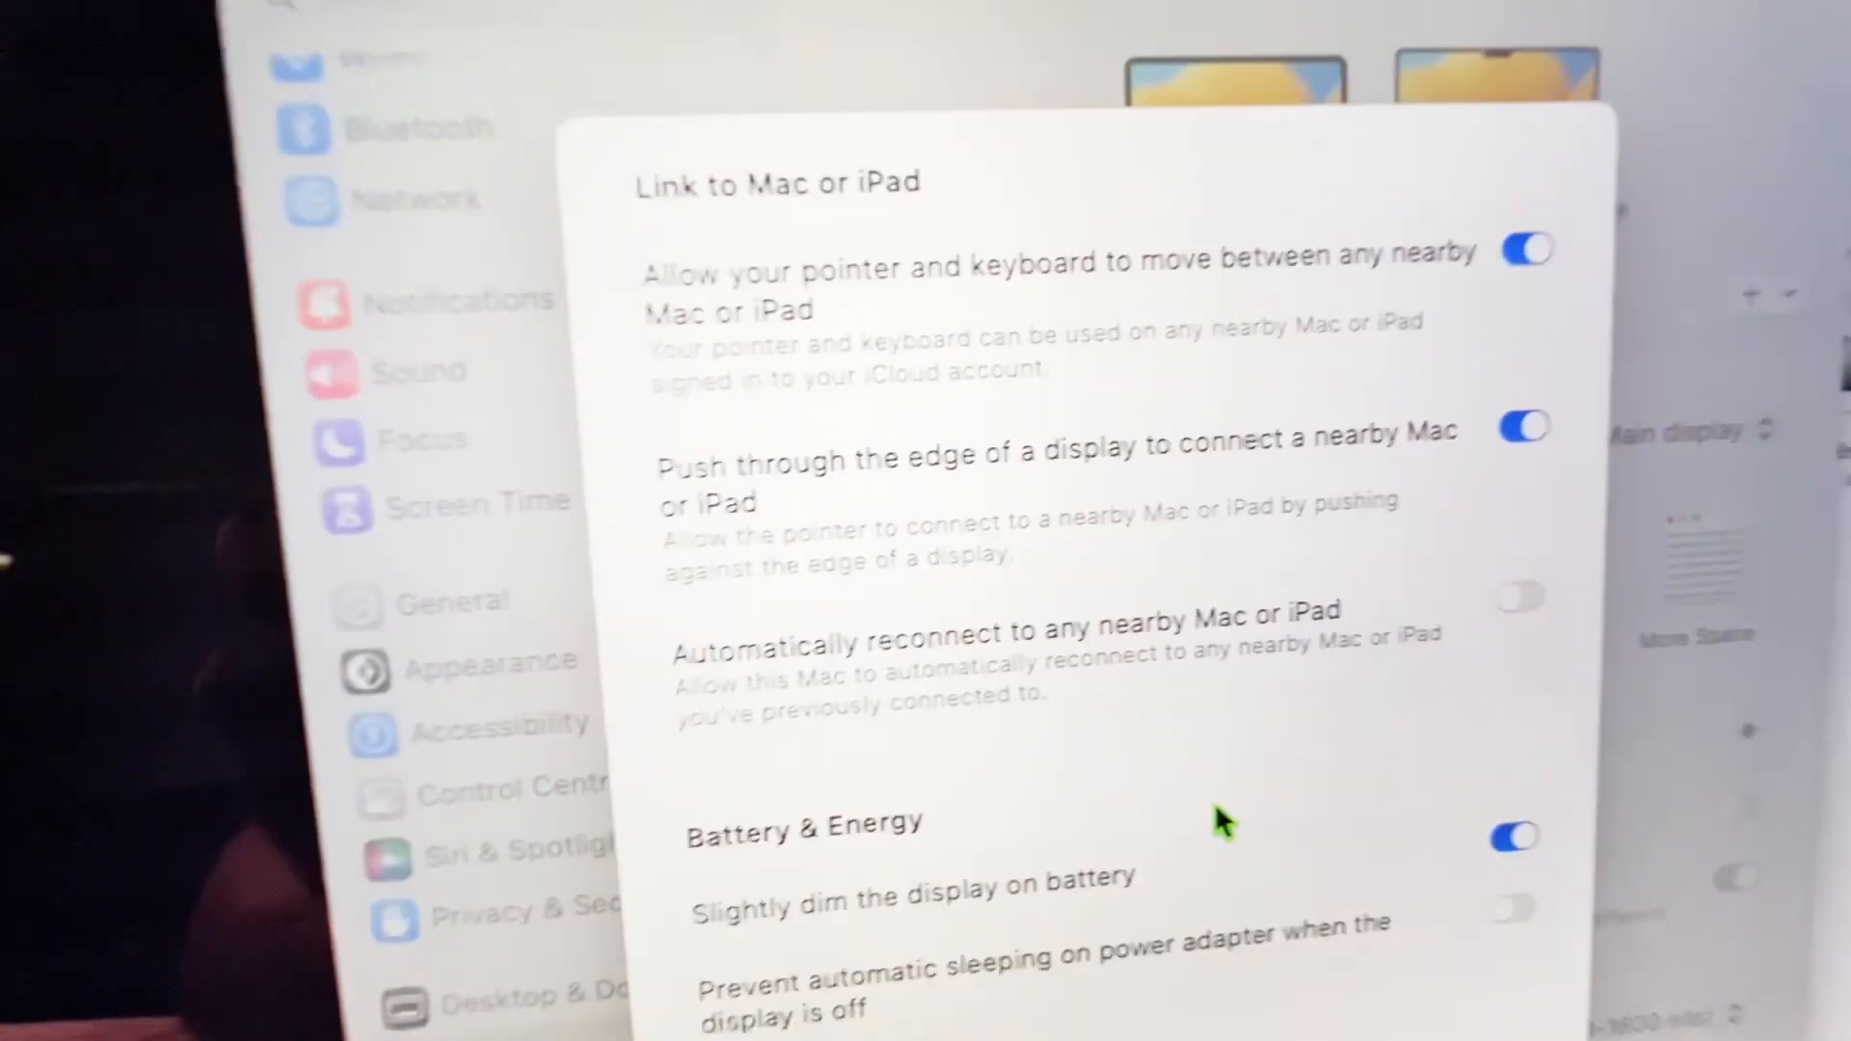